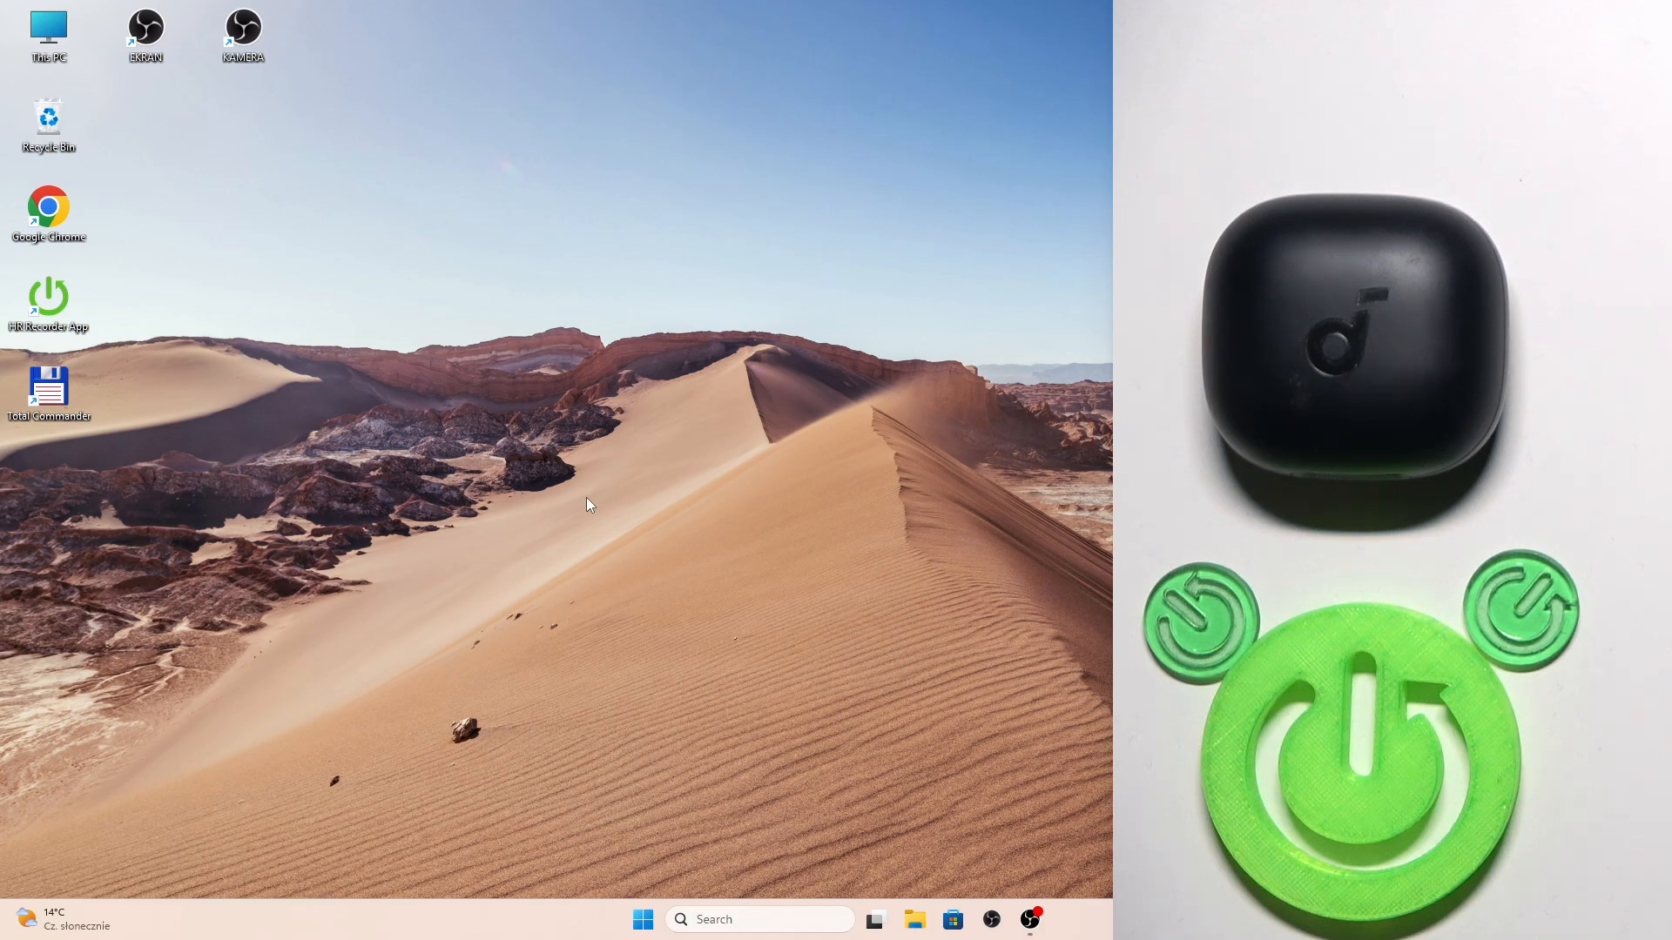
Search Start for 'bl' and launch the Bluetooth and other devices settings page
left_click(145, 29)
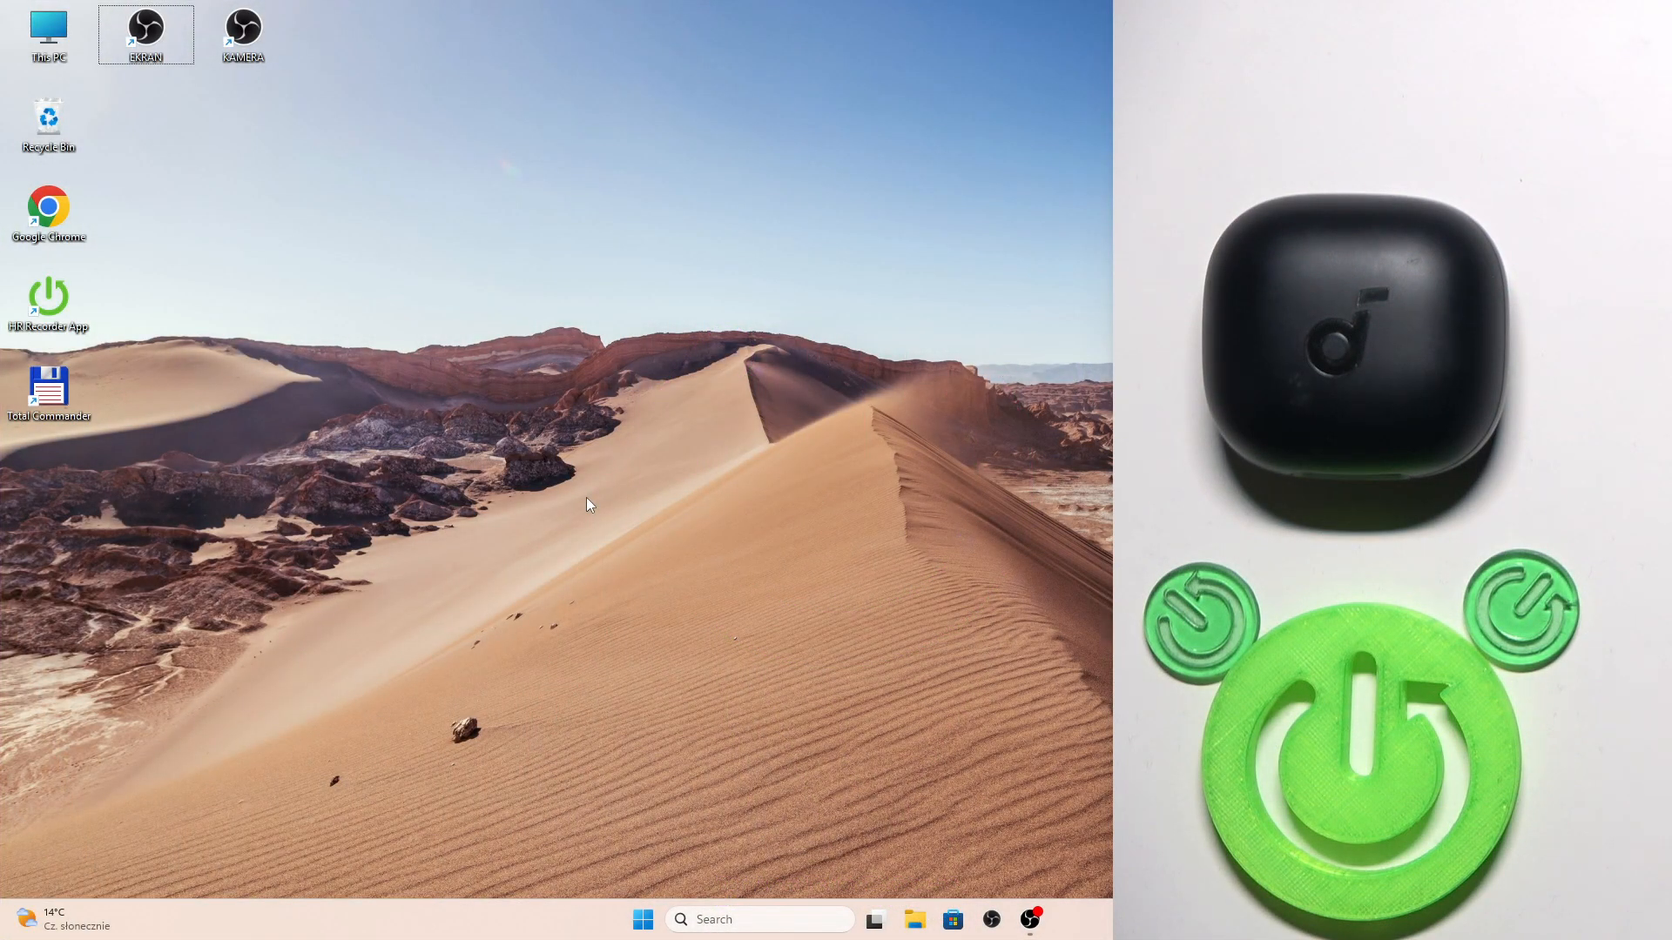
left_click(641, 919)
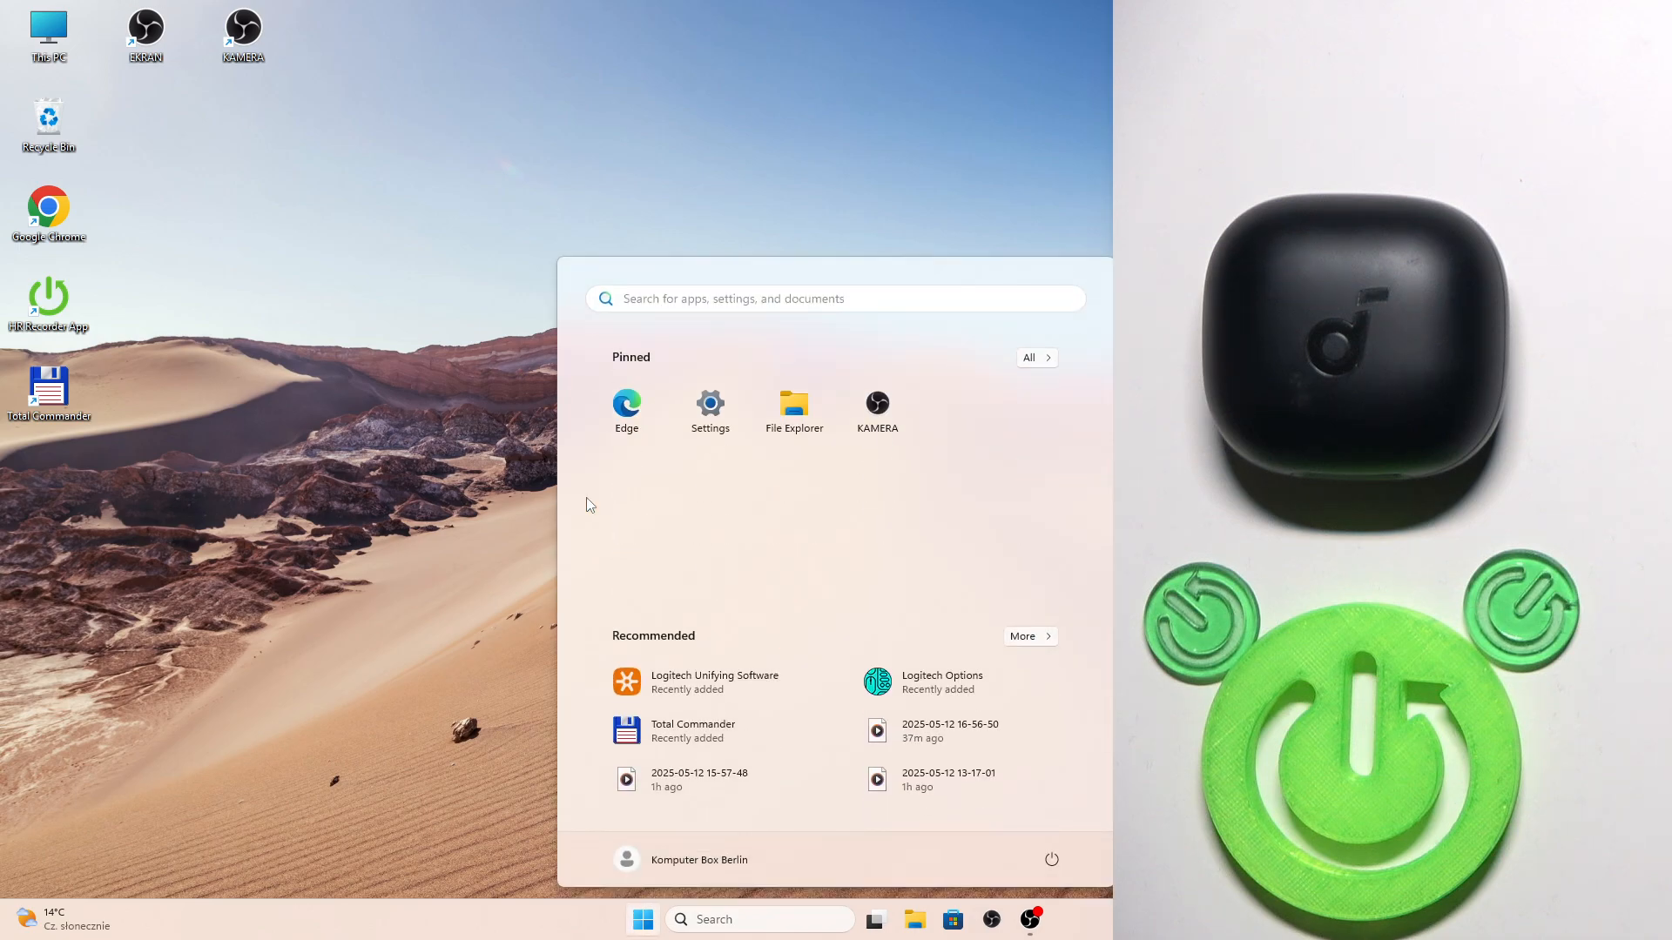
type("bl")
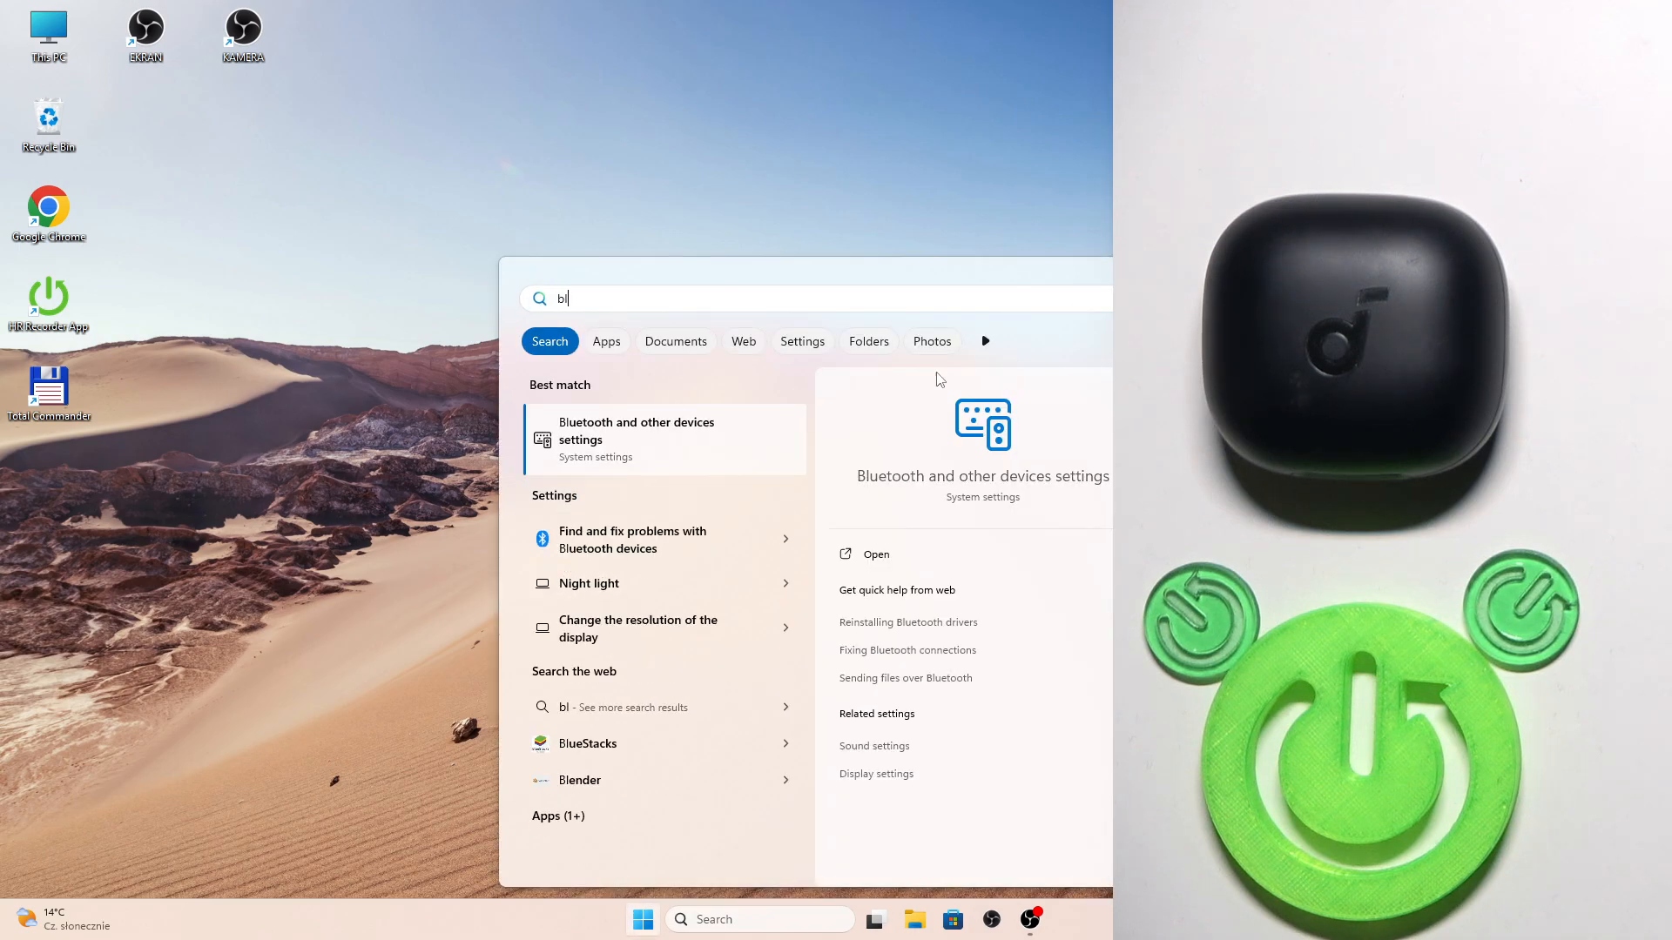
mouse_move(646, 448)
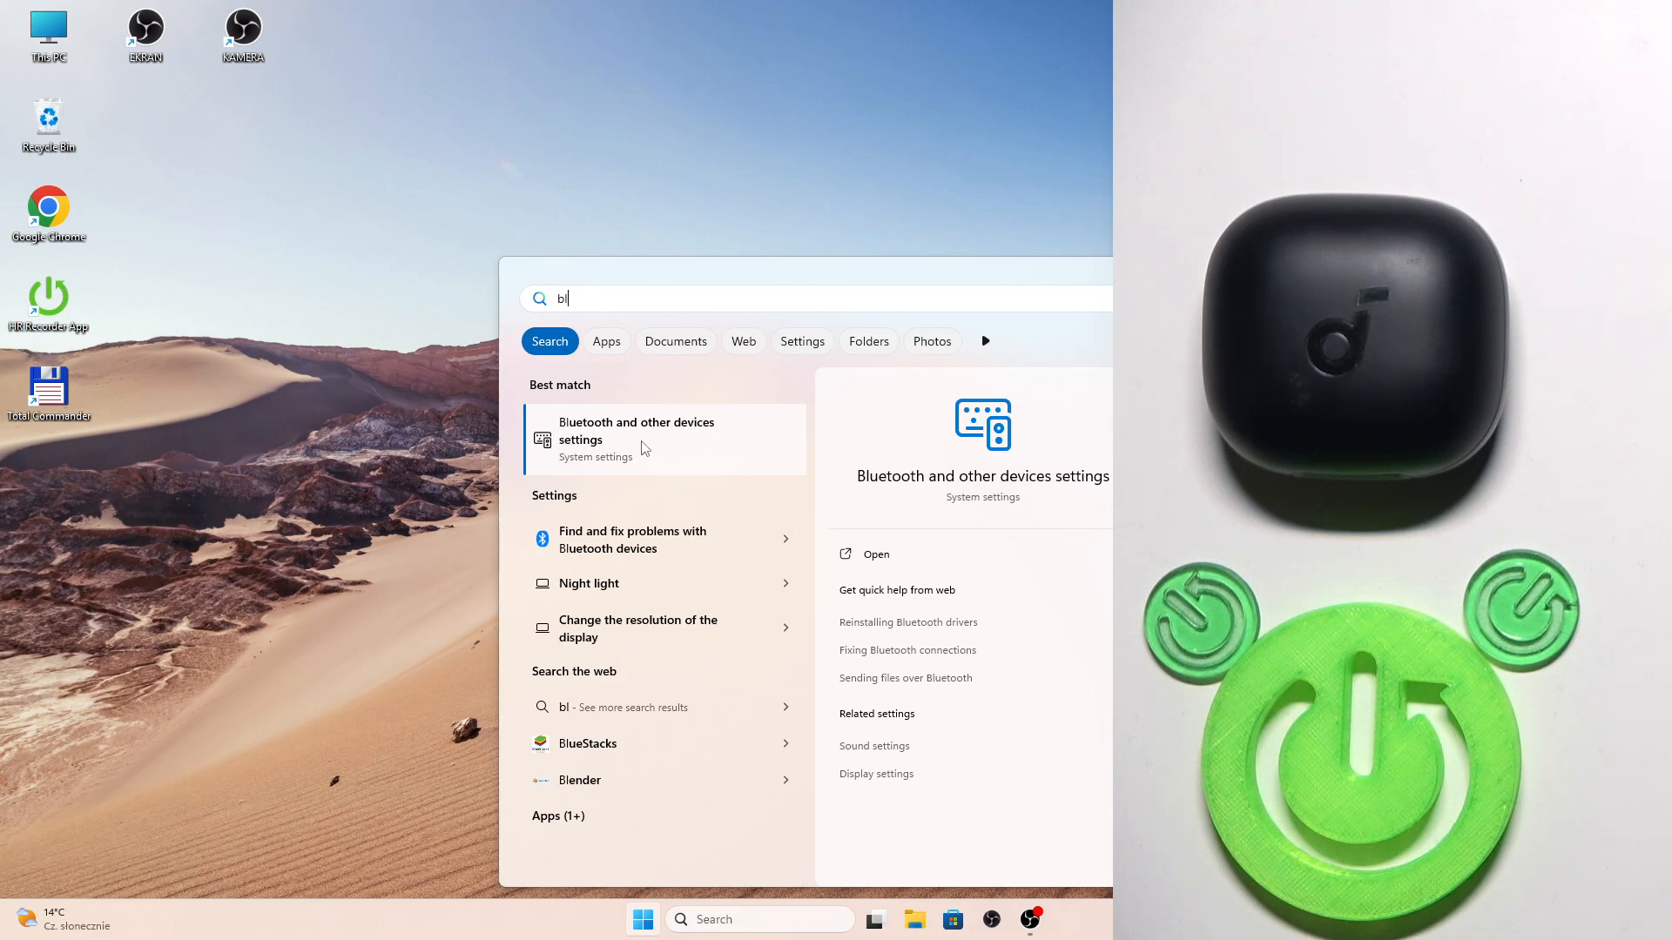
mouse_move(681, 436)
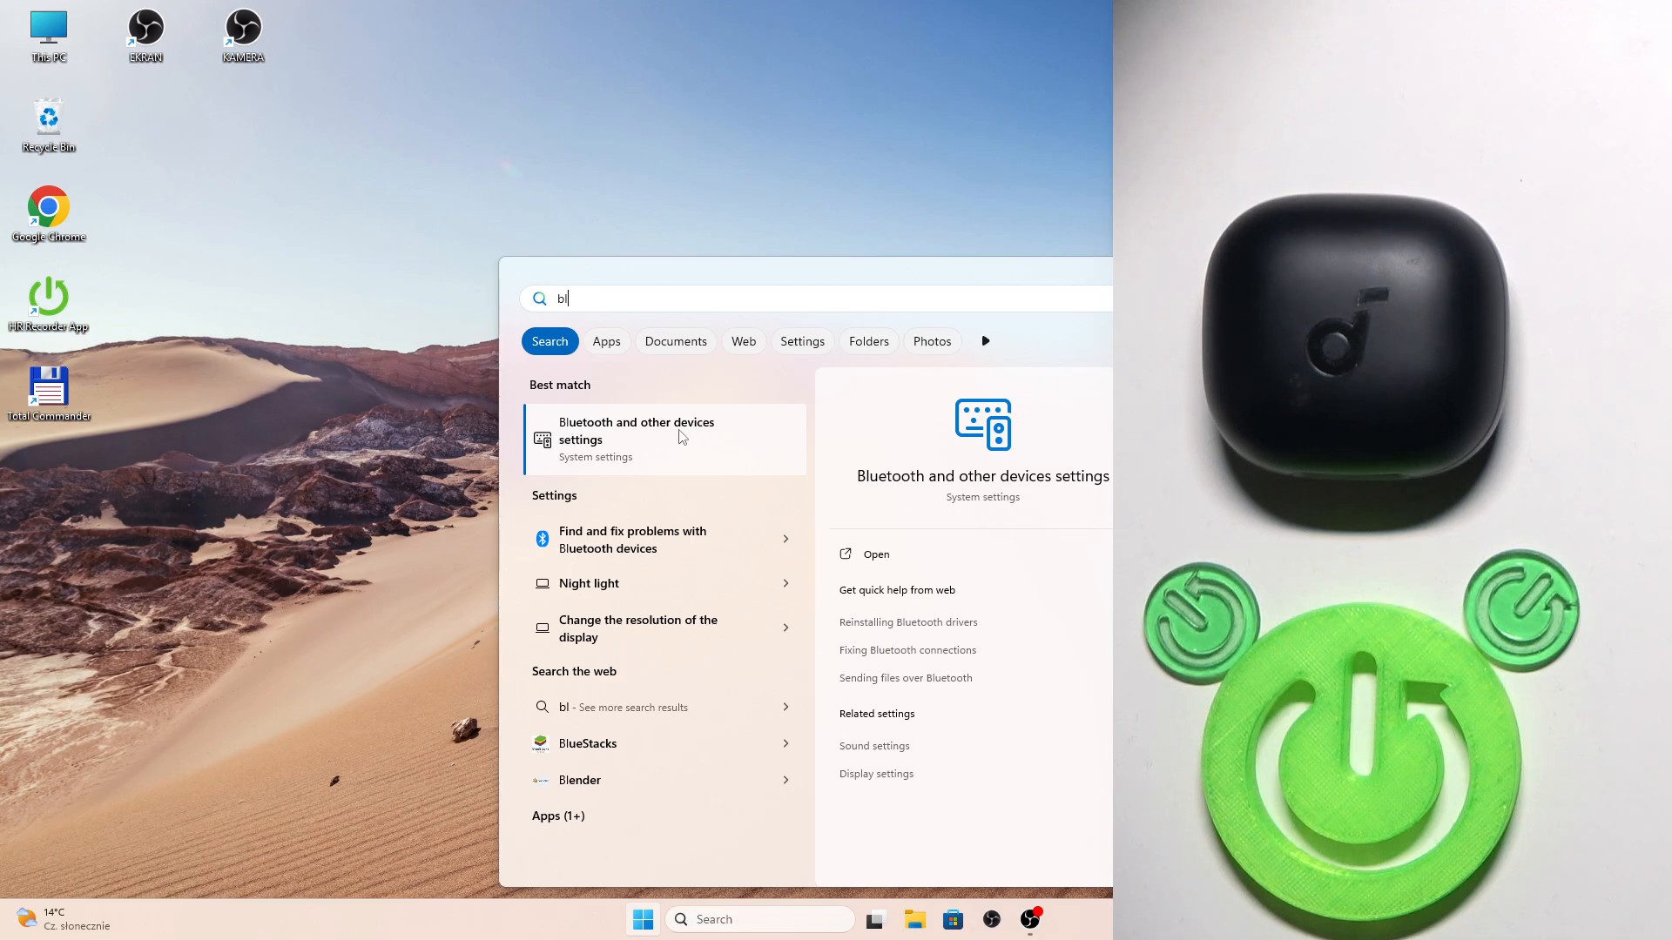
left_click(635, 431)
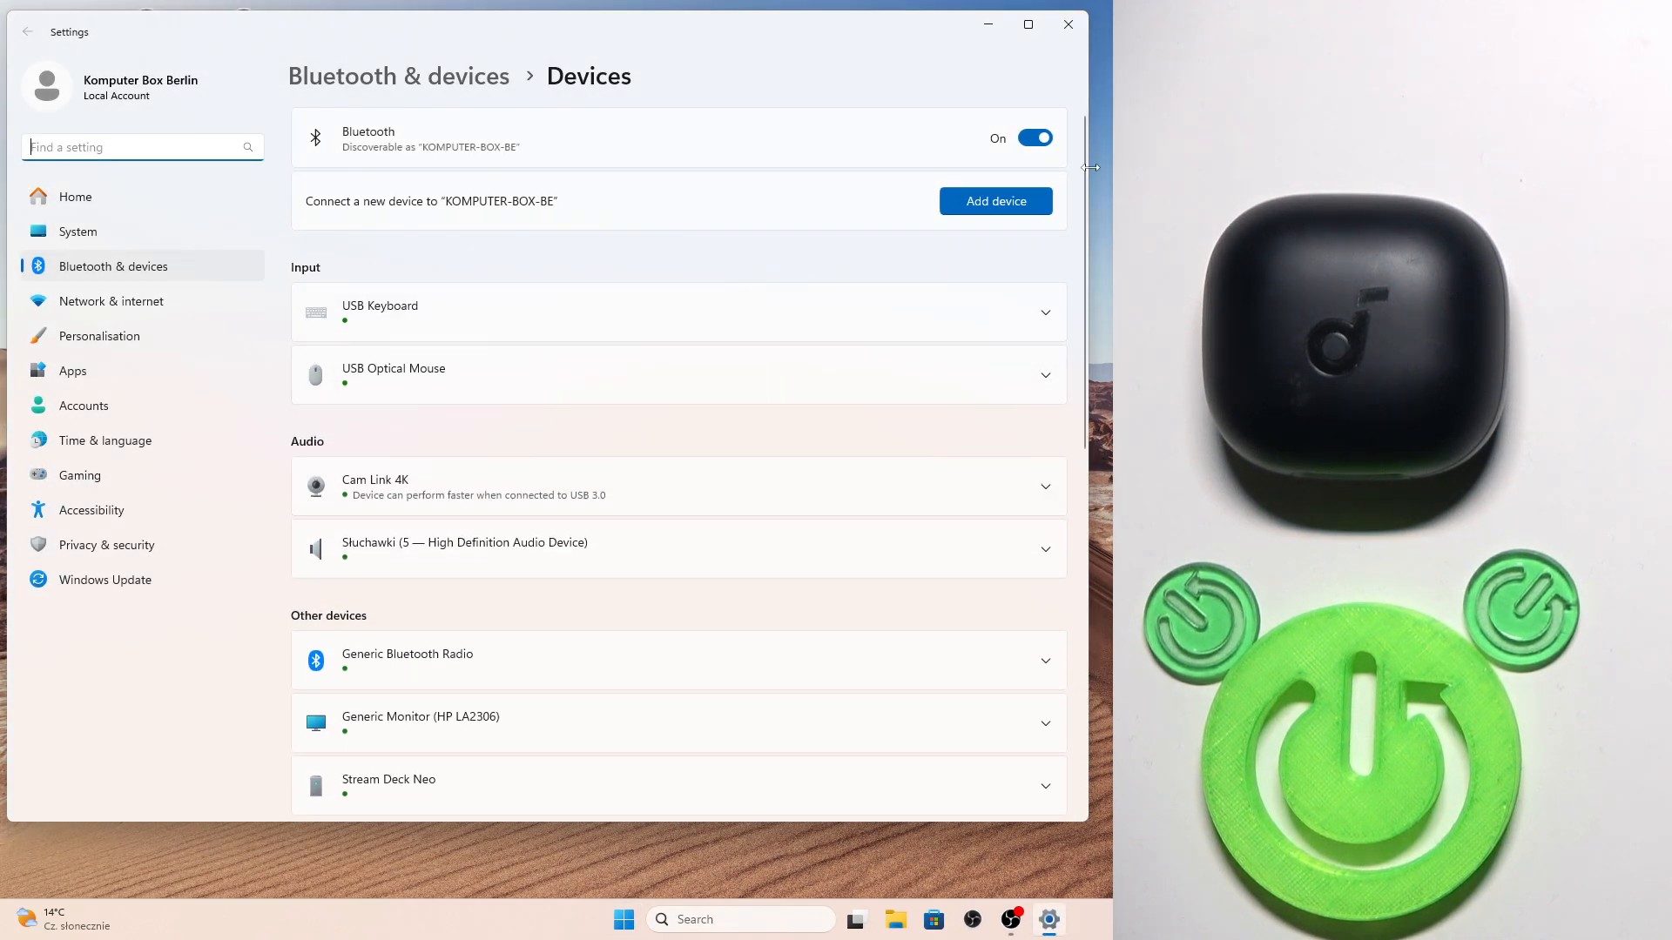
Start Add device scanning until soundcore P40i appears among discoverable devices
left_click(995, 201)
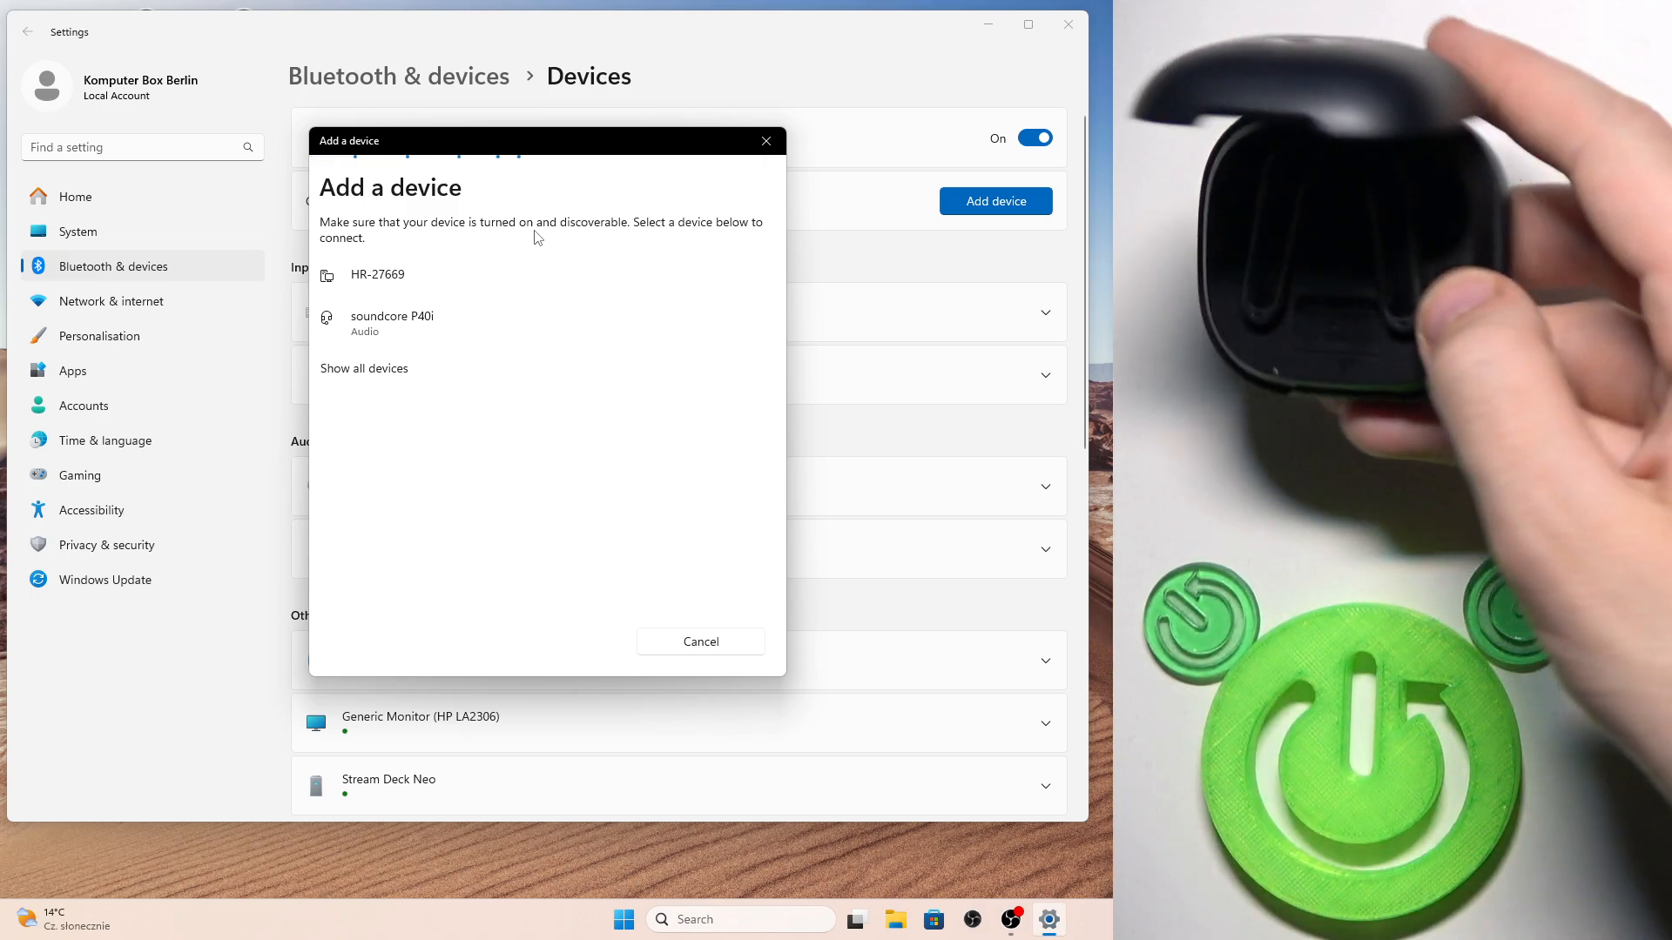
mouse_move(586, 268)
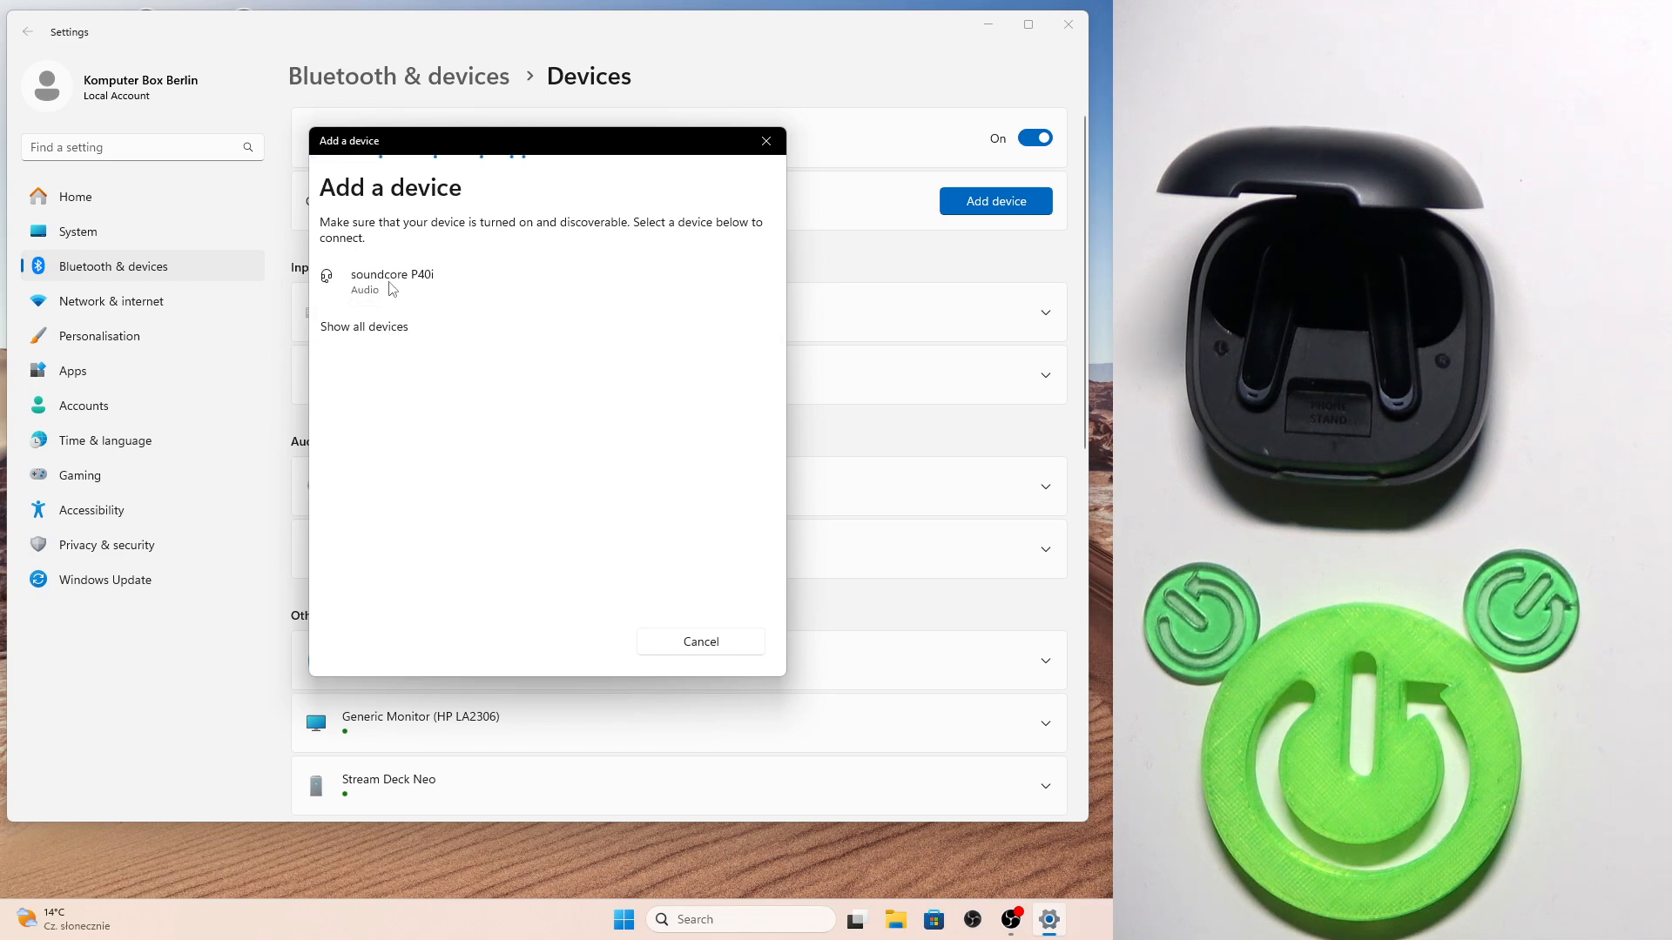
Pair soundcore P40i and confirm so it shows connected for mic and audio
left_click(392, 282)
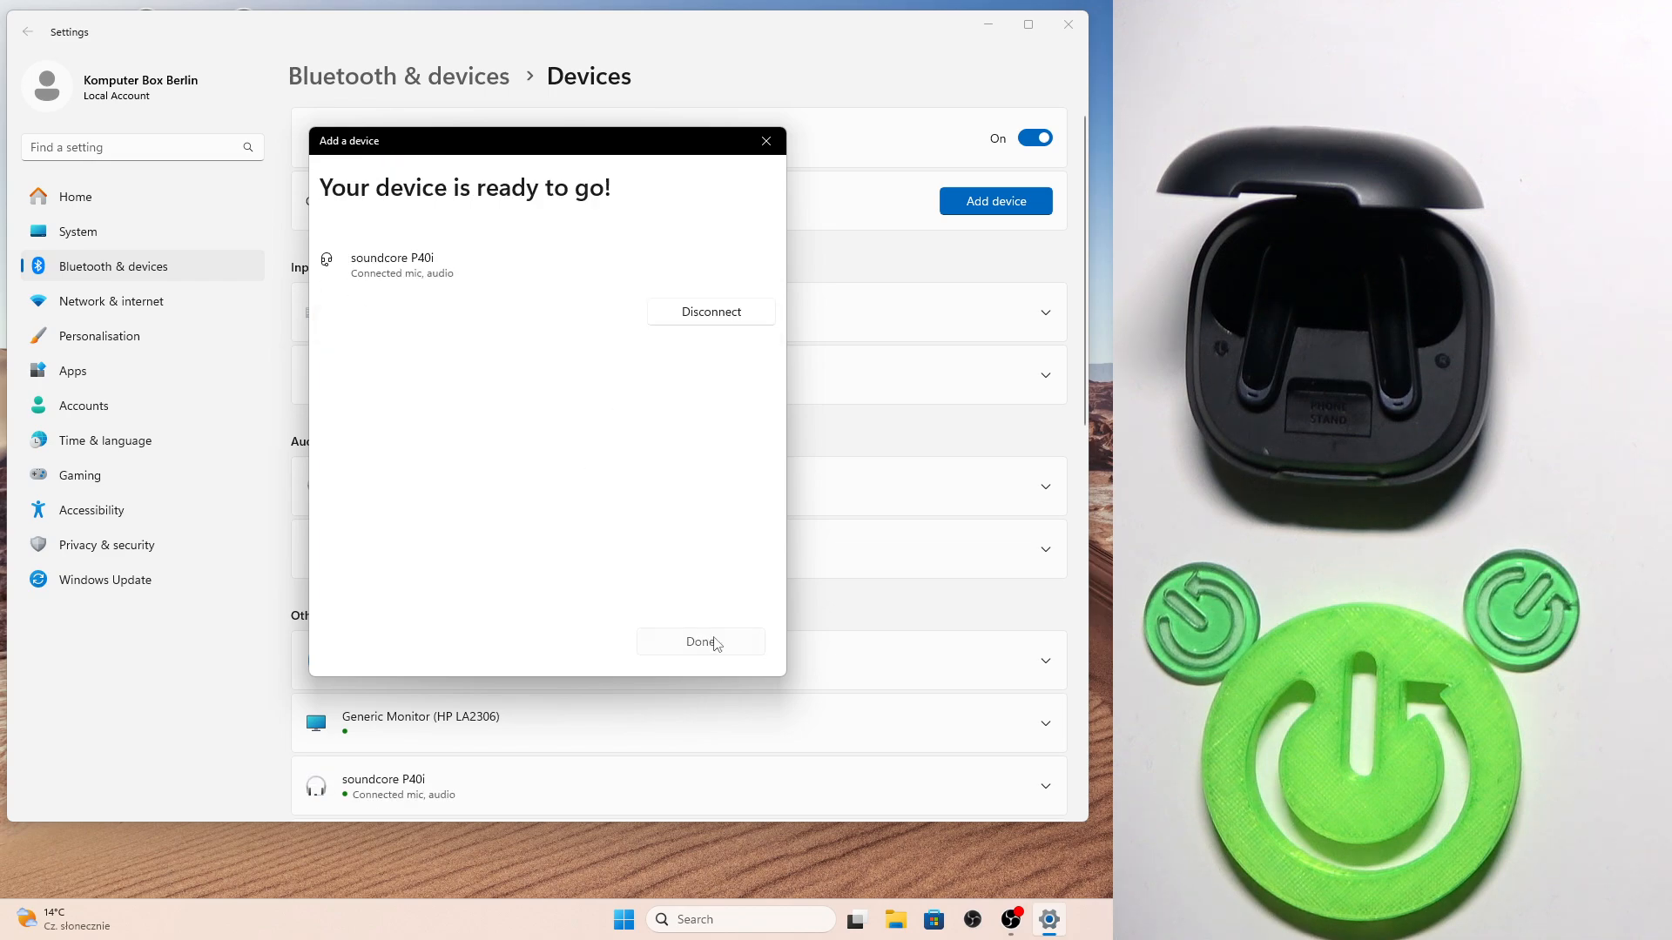
left_click(700, 642)
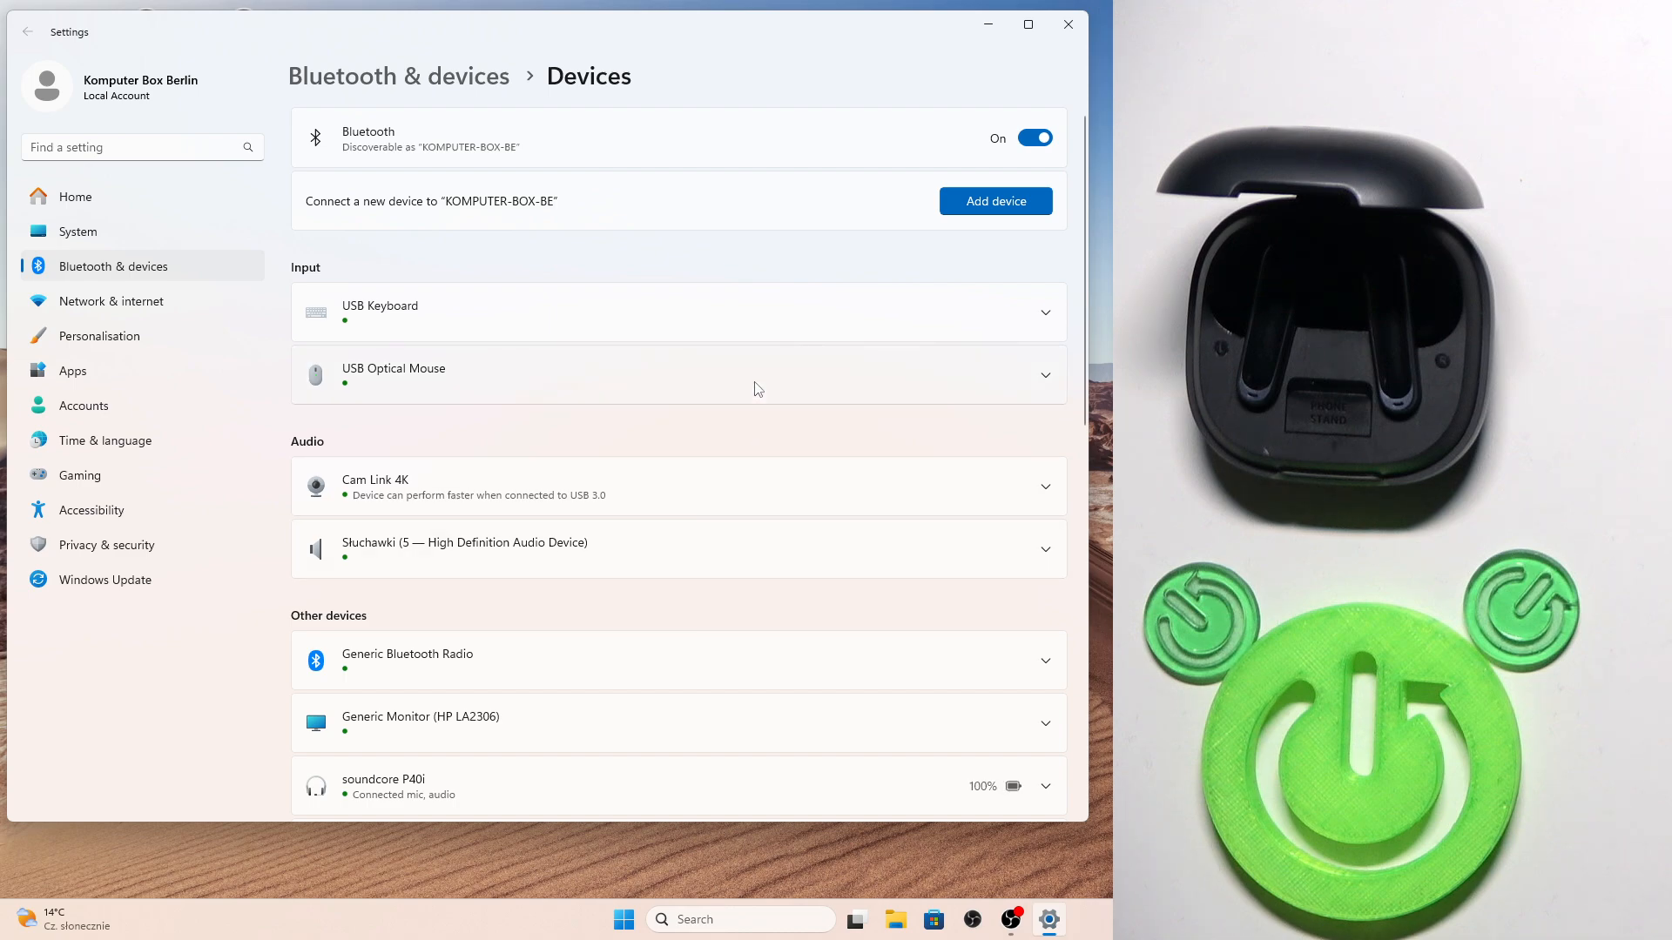